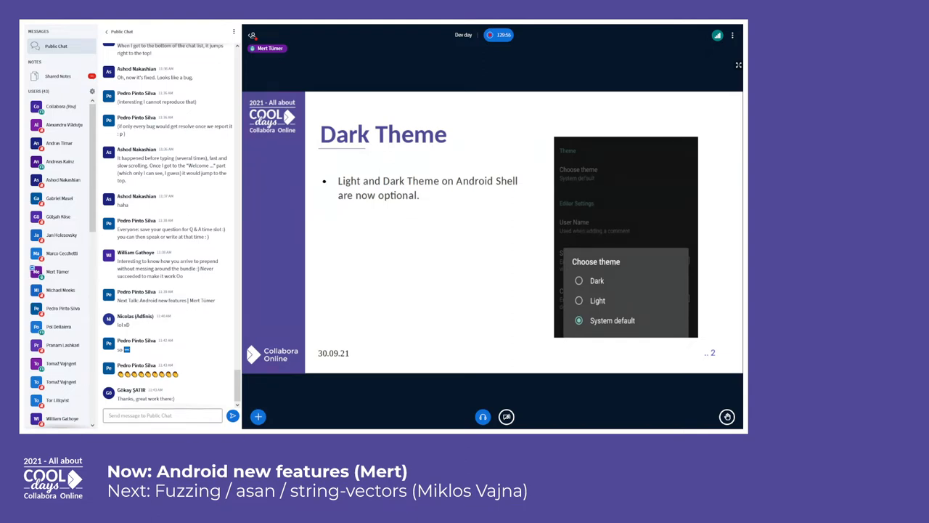
scroll(down, 3)
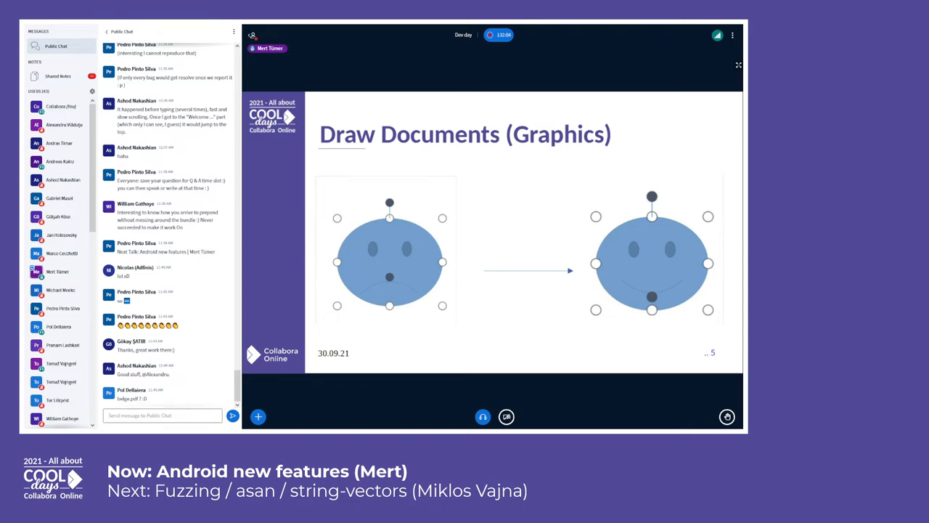
scroll(down, 3)
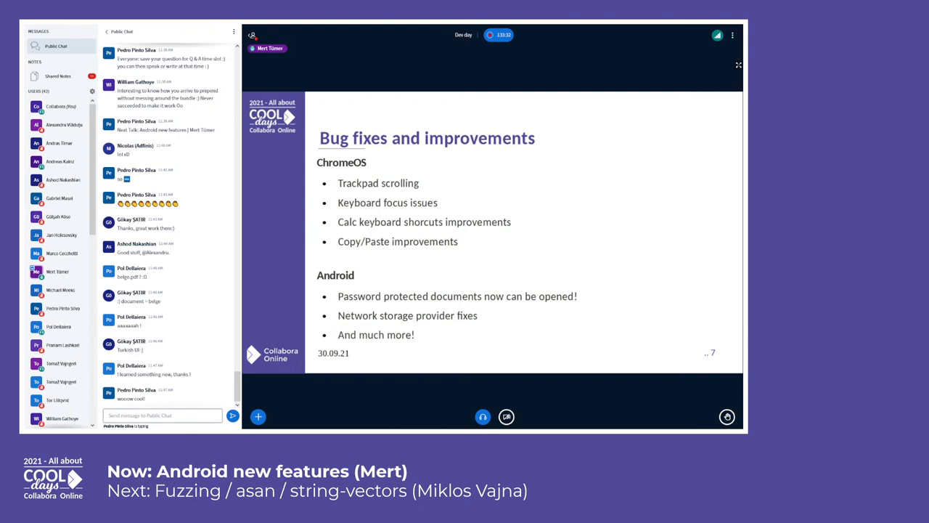
scroll(down, 3)
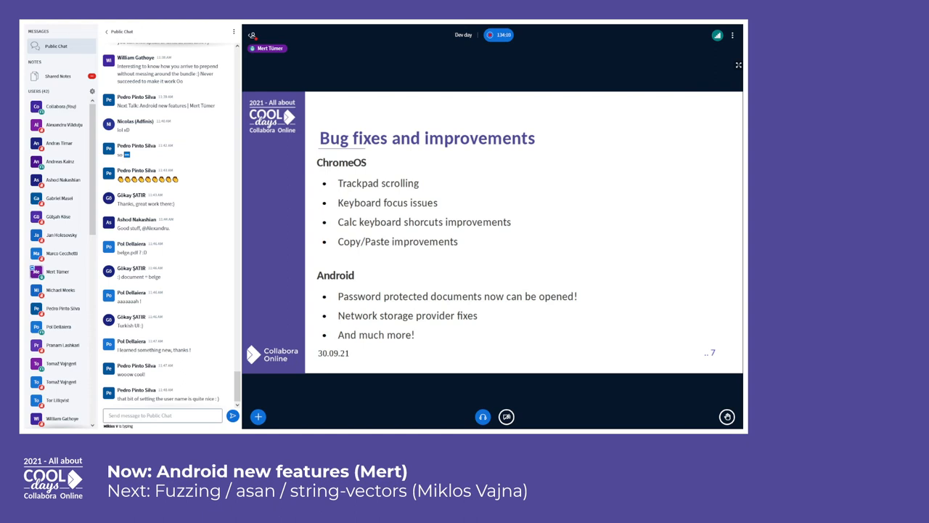
scroll(down, 3)
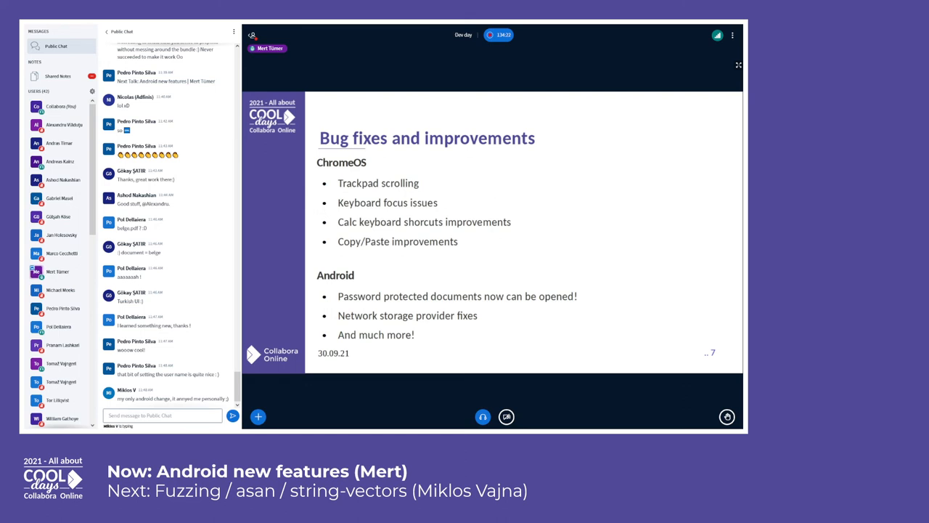
scroll(down, 3)
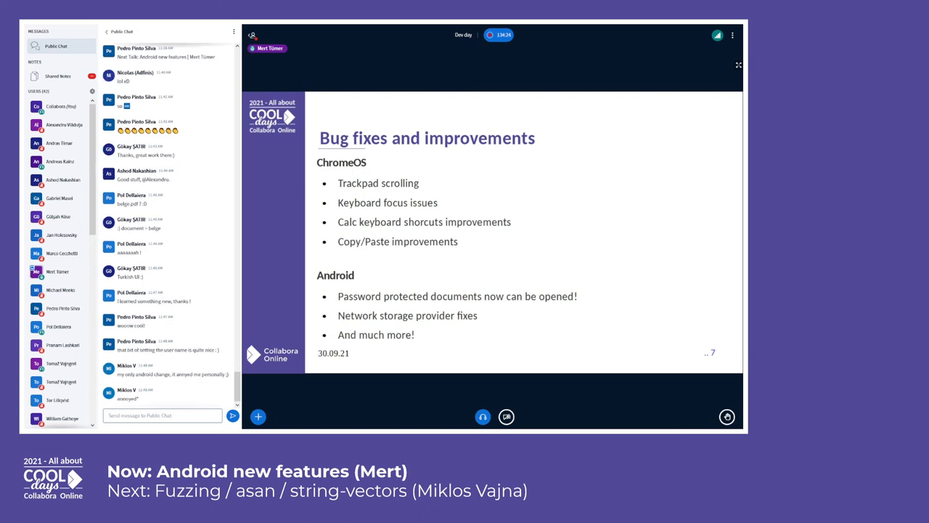